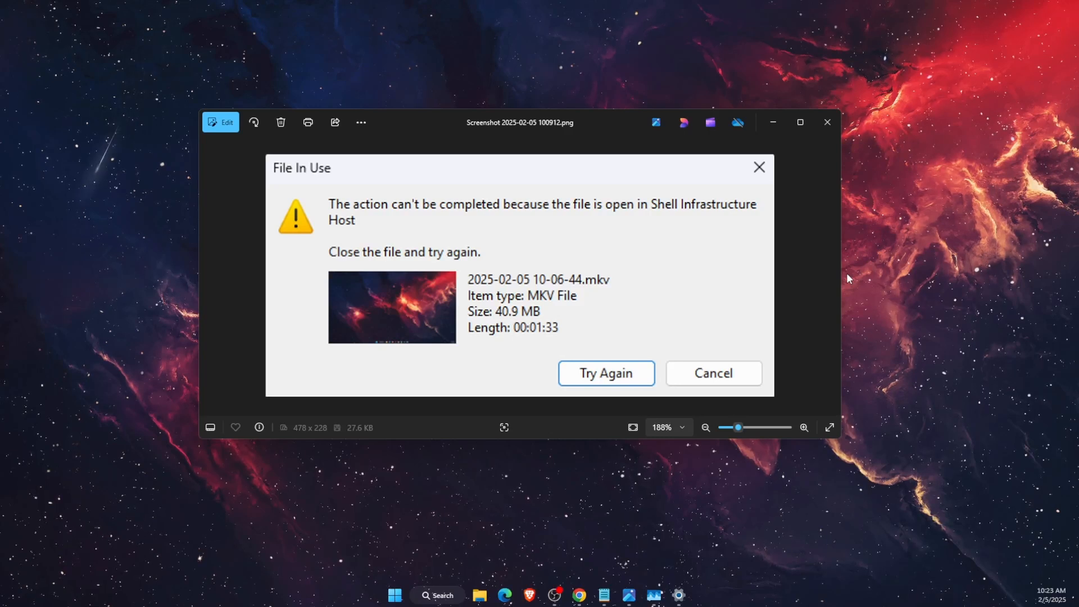
mouse_move(842, 273)
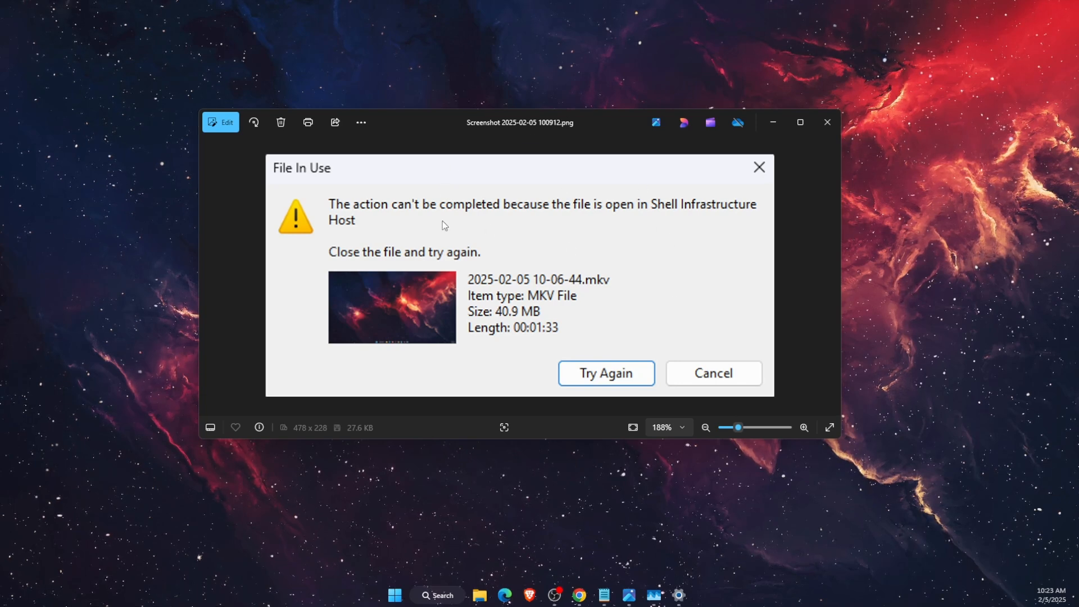
mouse_move(506, 284)
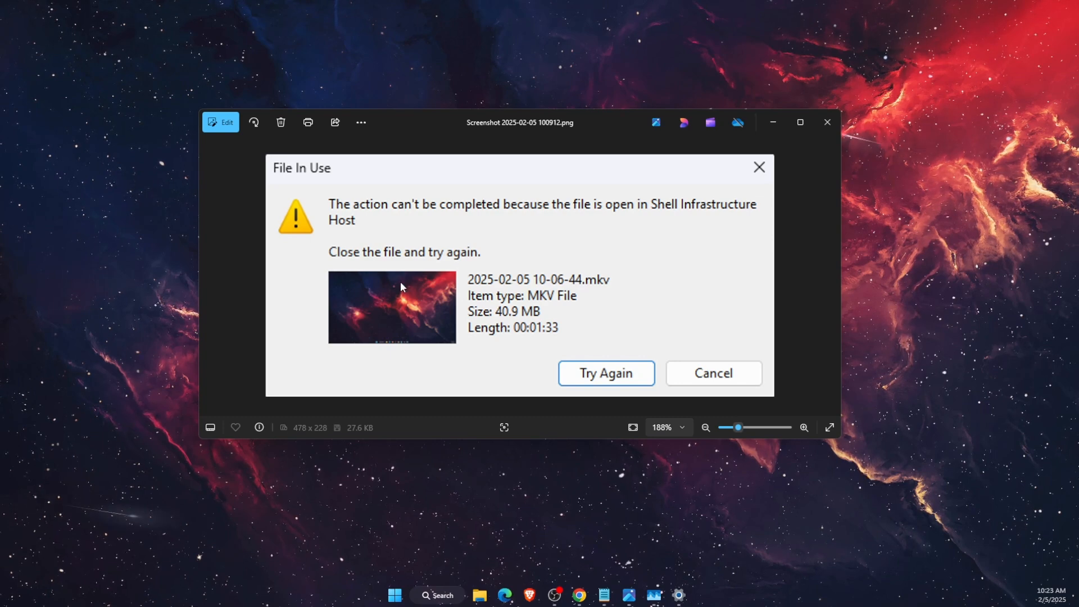
mouse_move(678, 217)
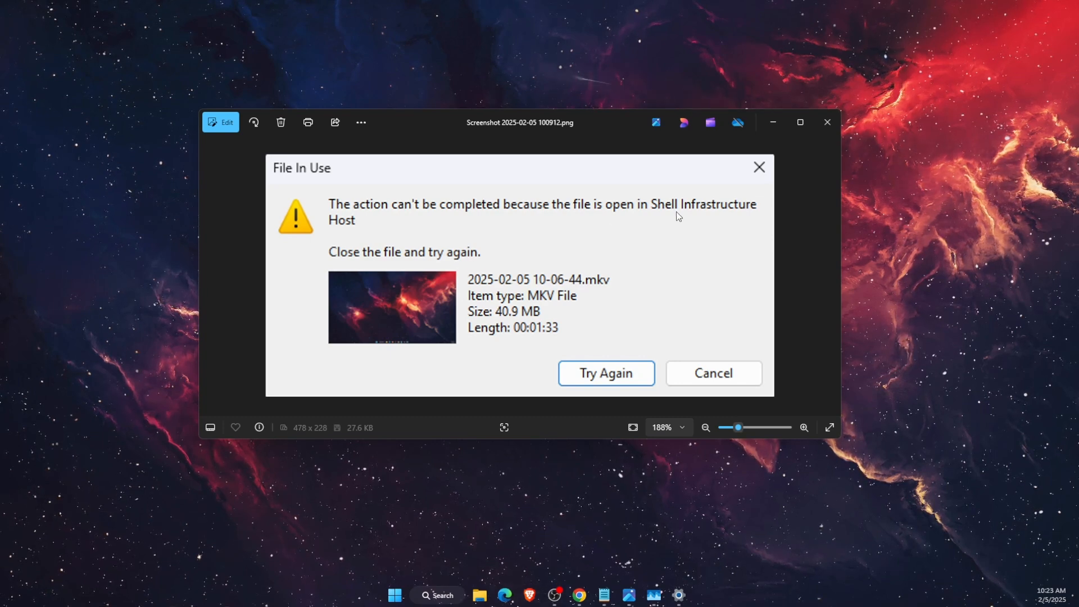
Step: Cancel the file-in-use warning about Shell Infrastructure Host in Photos
click(713, 373)
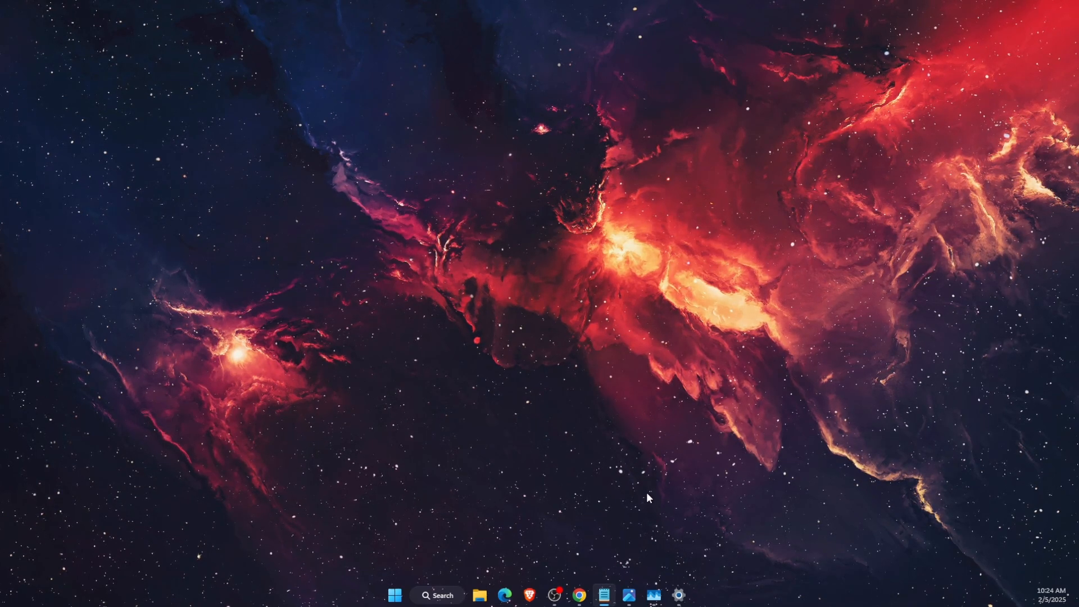
Step: Open Task Manager and select Shell Infrastructure Host in the Processes list
click(653, 595)
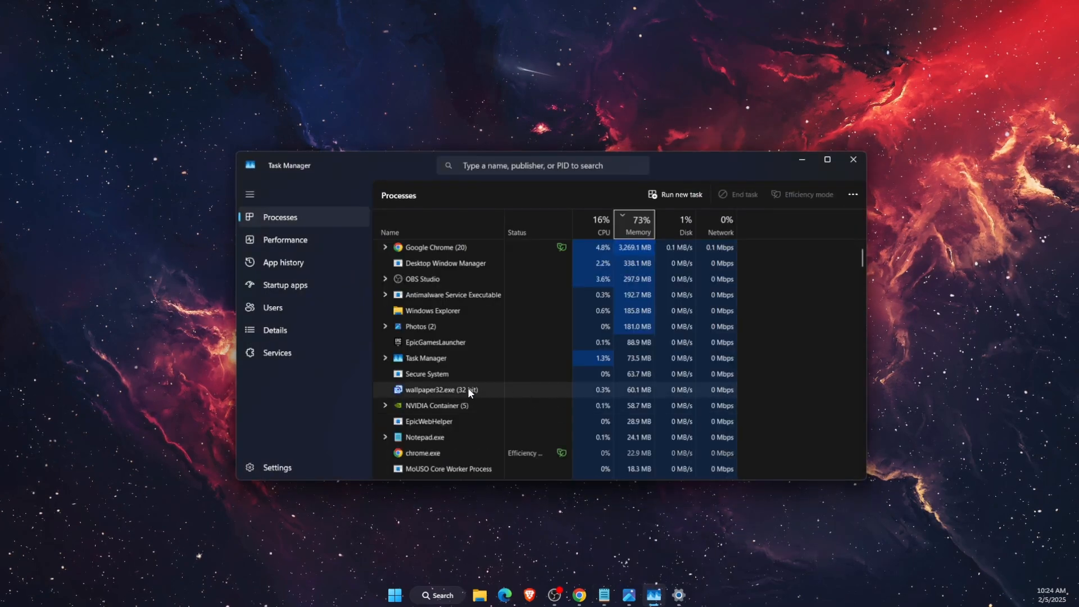
scroll(down, 3)
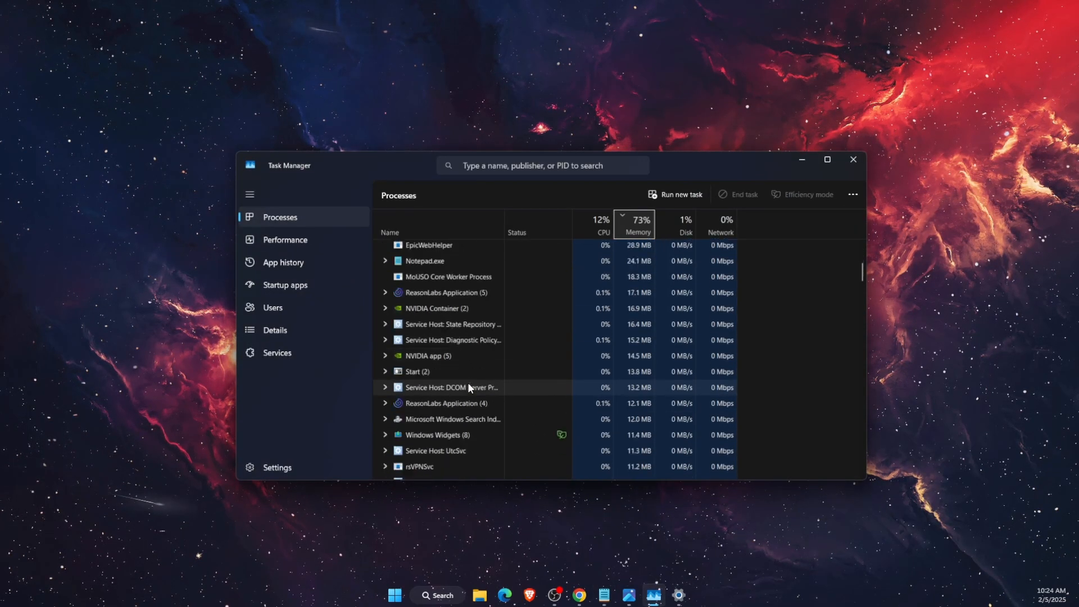
scroll(down, 3)
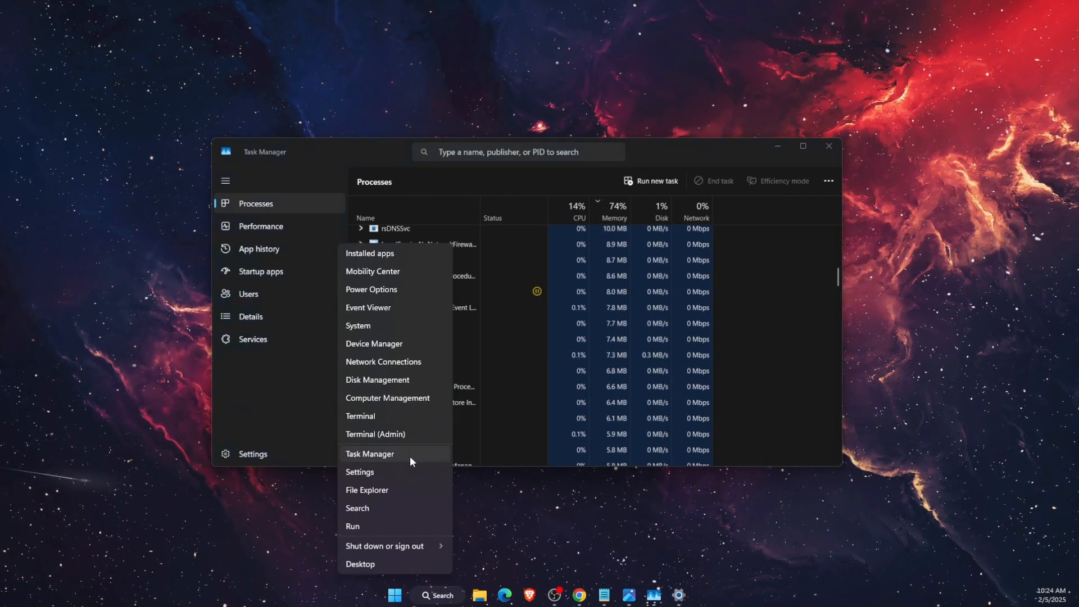
click(482, 506)
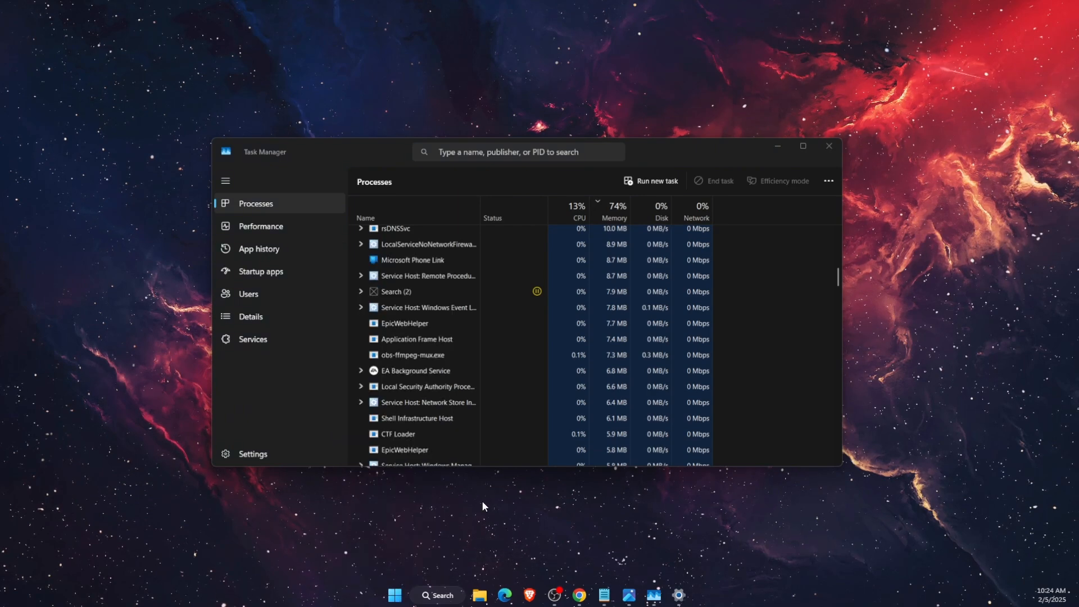
click(417, 418)
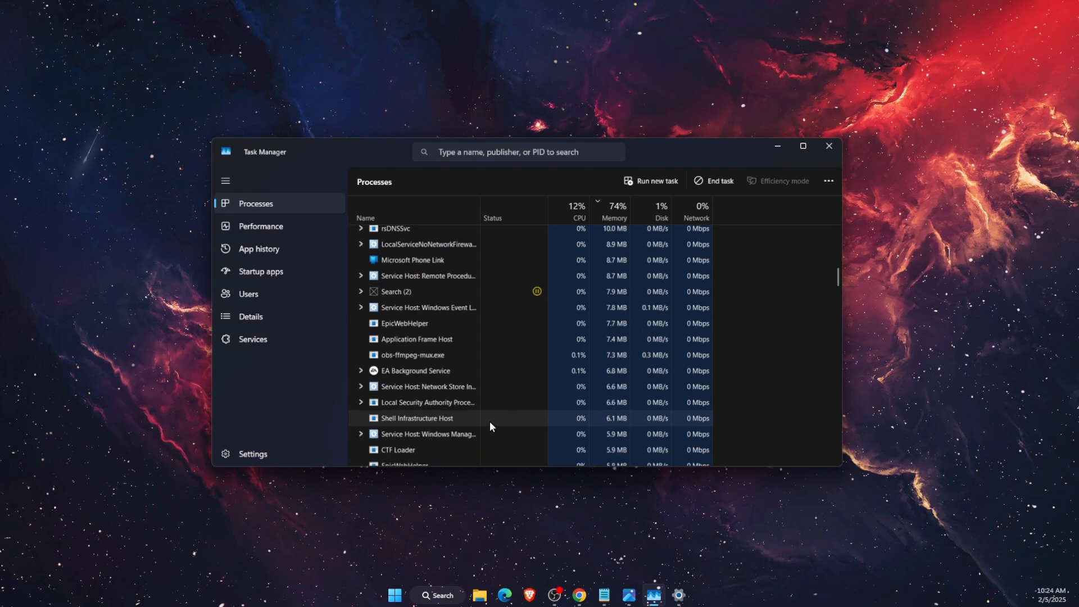
scroll(down, 3)
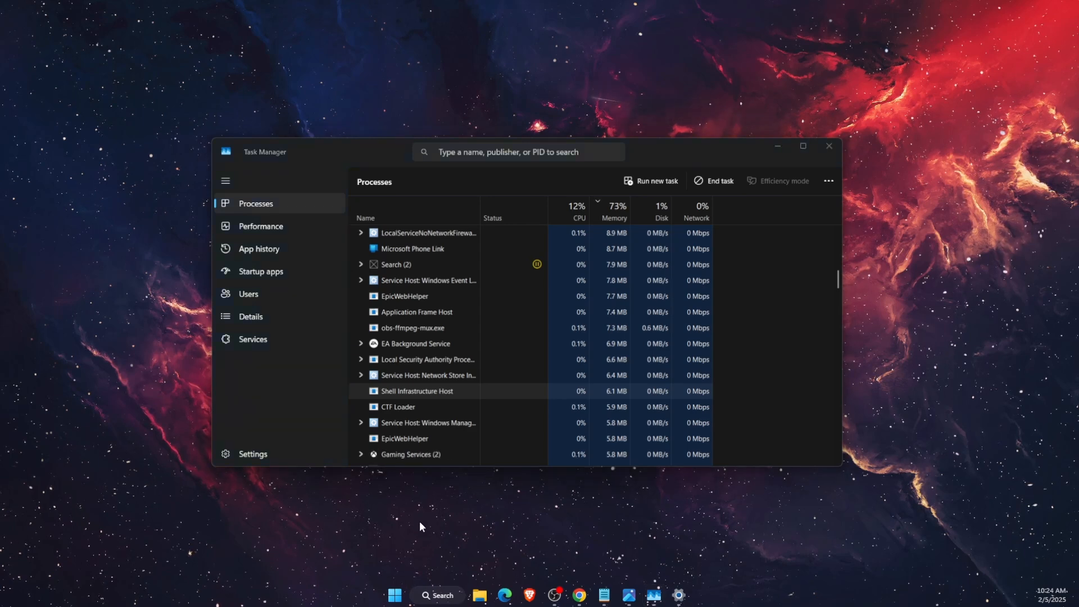
Step: Search 'shell', end Shell Infrastructure Host, and close Task Manager
text(shell)
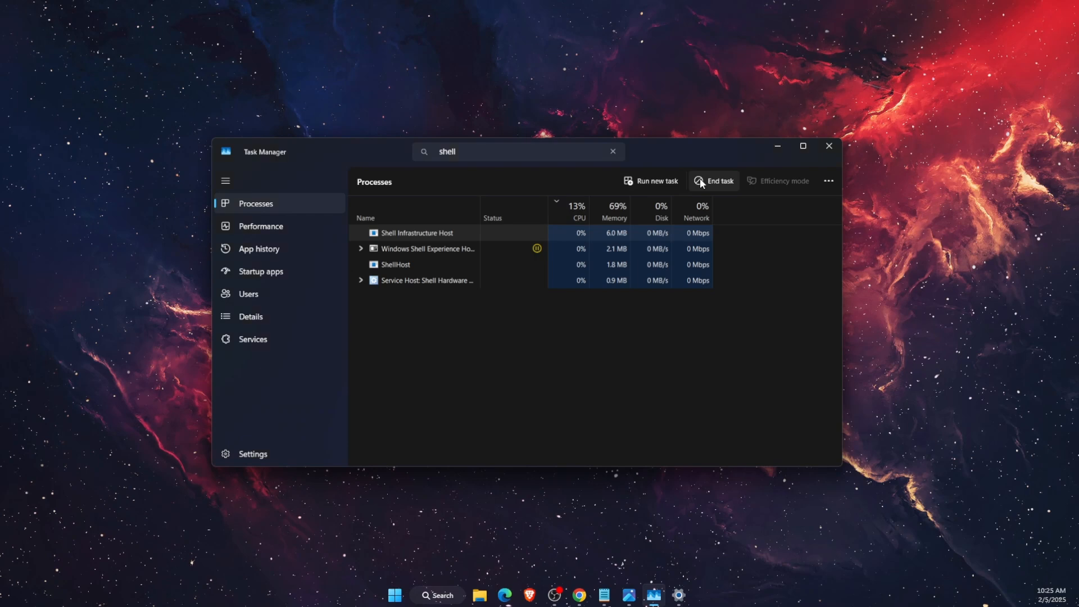
click(718, 180)
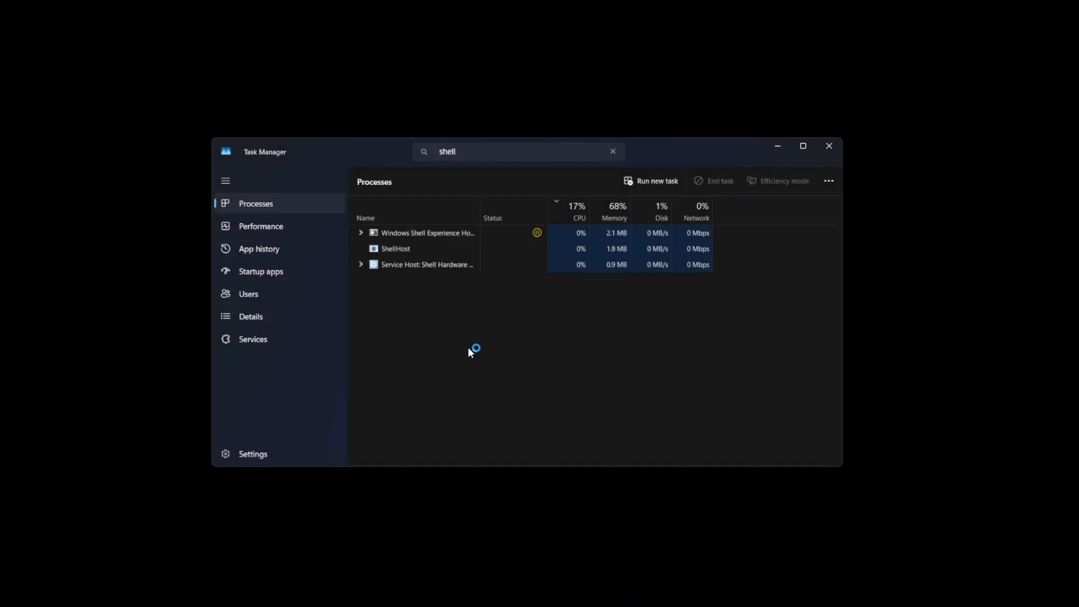
click(828, 146)
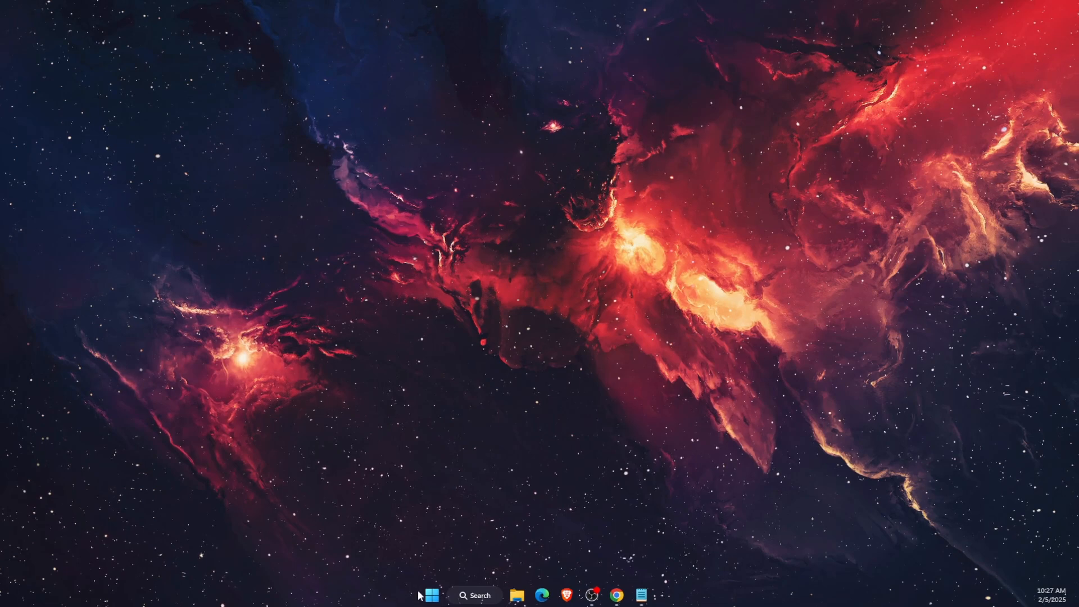
click(432, 594)
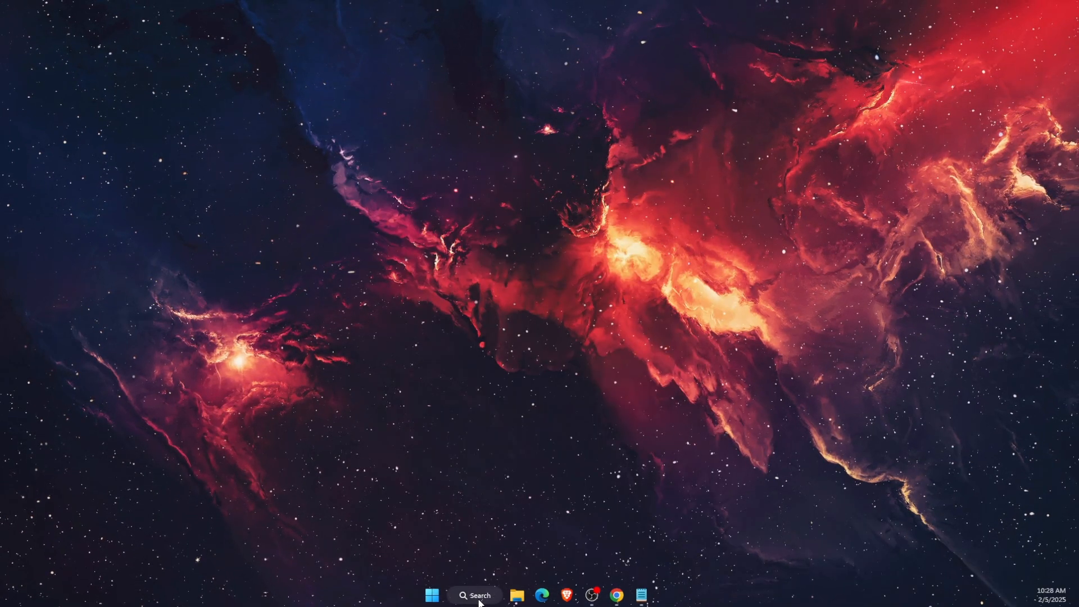
Step: Search for cmd in Windows Search to open Command Prompt as administrator
click(475, 595)
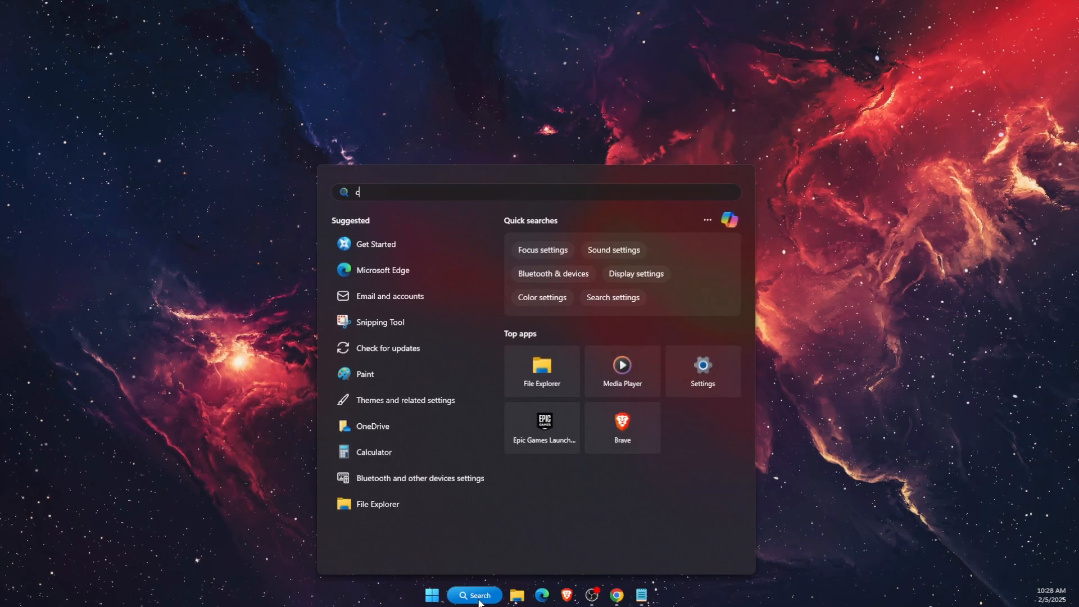
text(md)
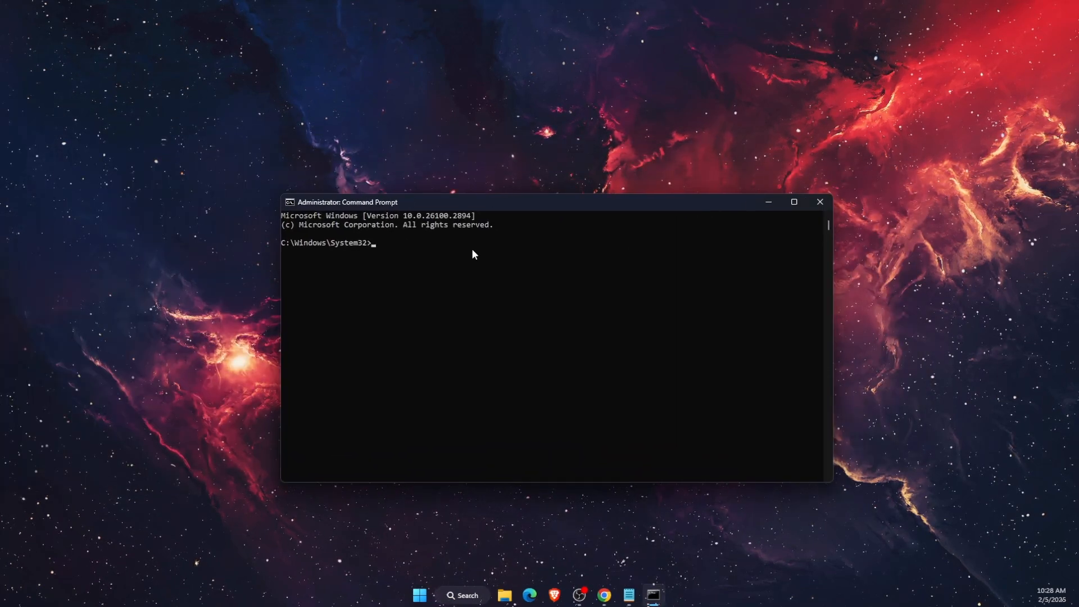
Step: Run sfc /scannow in the administrator Command Prompt
text(sfc /)
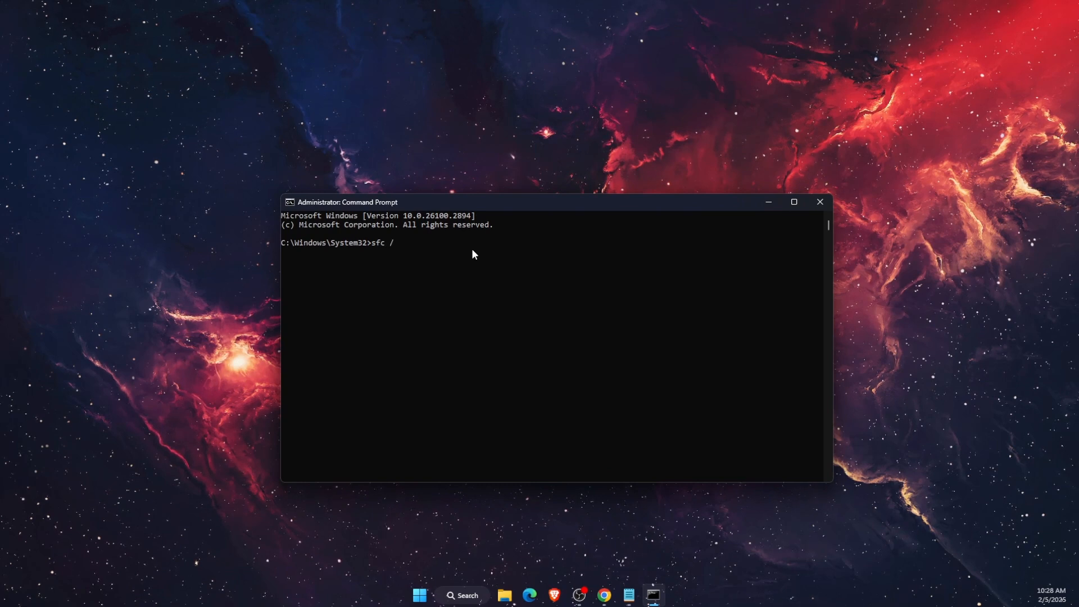
text(scannow)
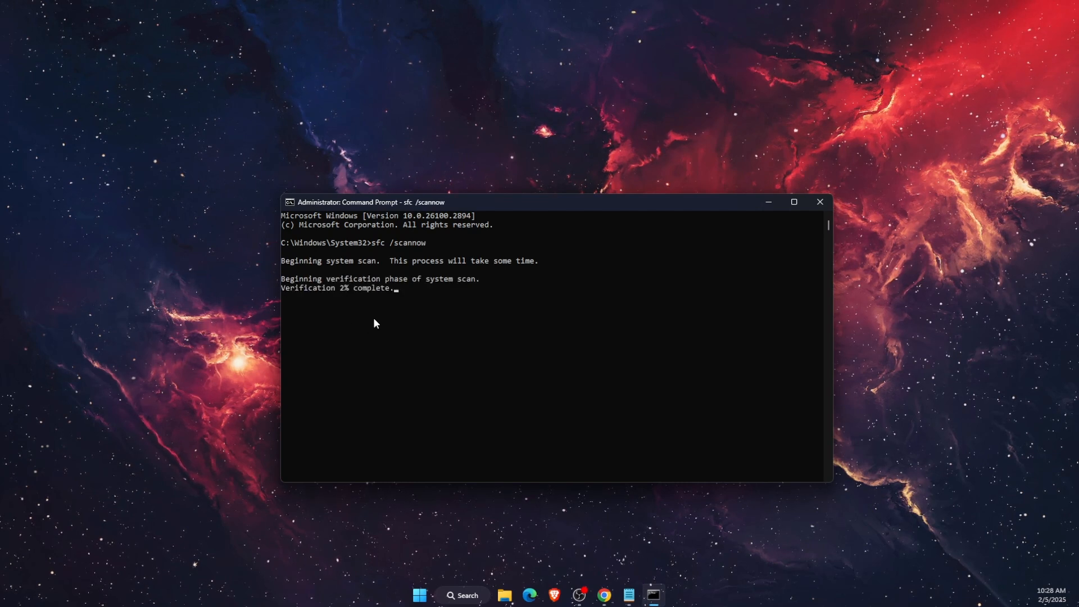
mouse_move(918, 356)
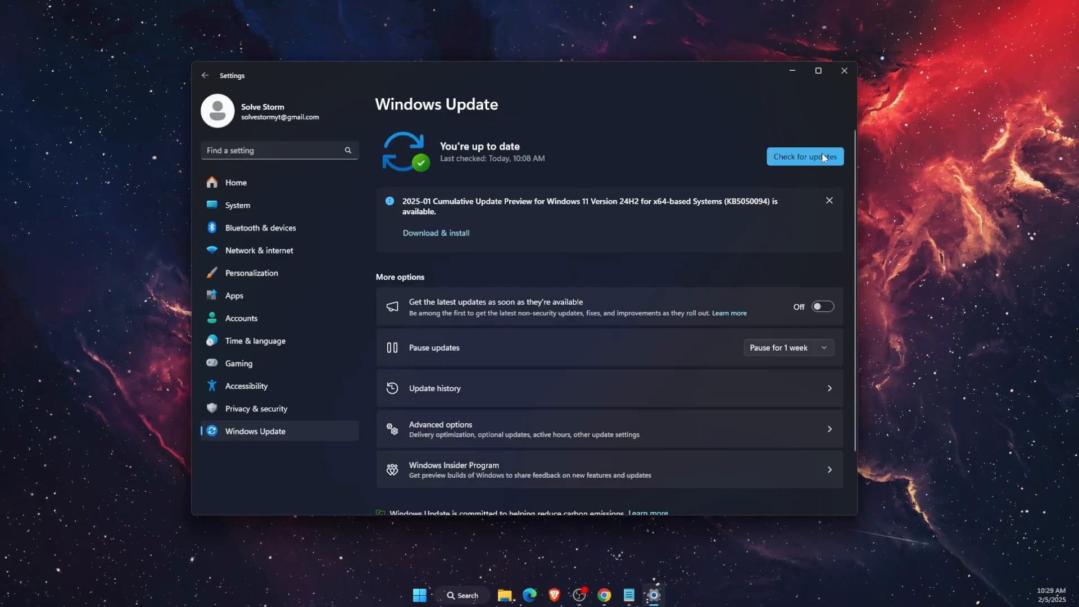
Step: Start Check for updates on the Windows Update settings page
click(805, 157)
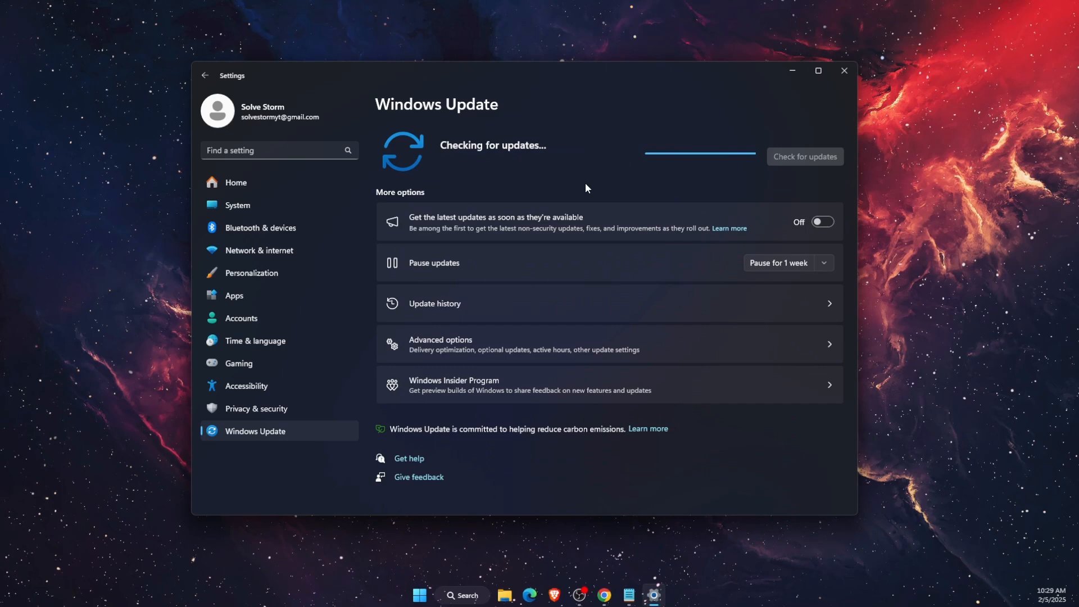
mouse_move(550, 197)
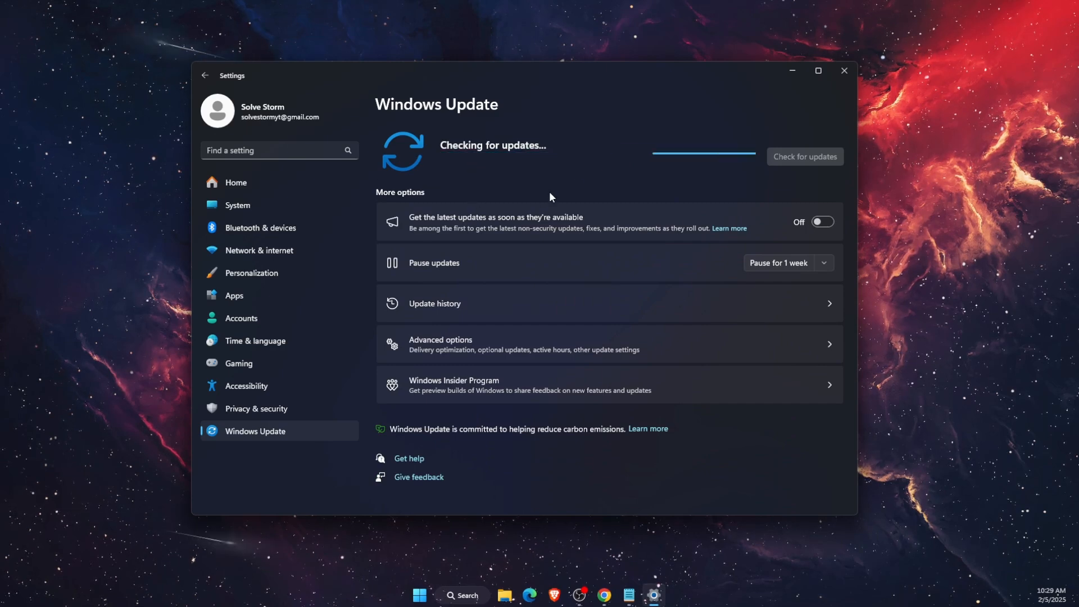
mouse_move(752, 163)
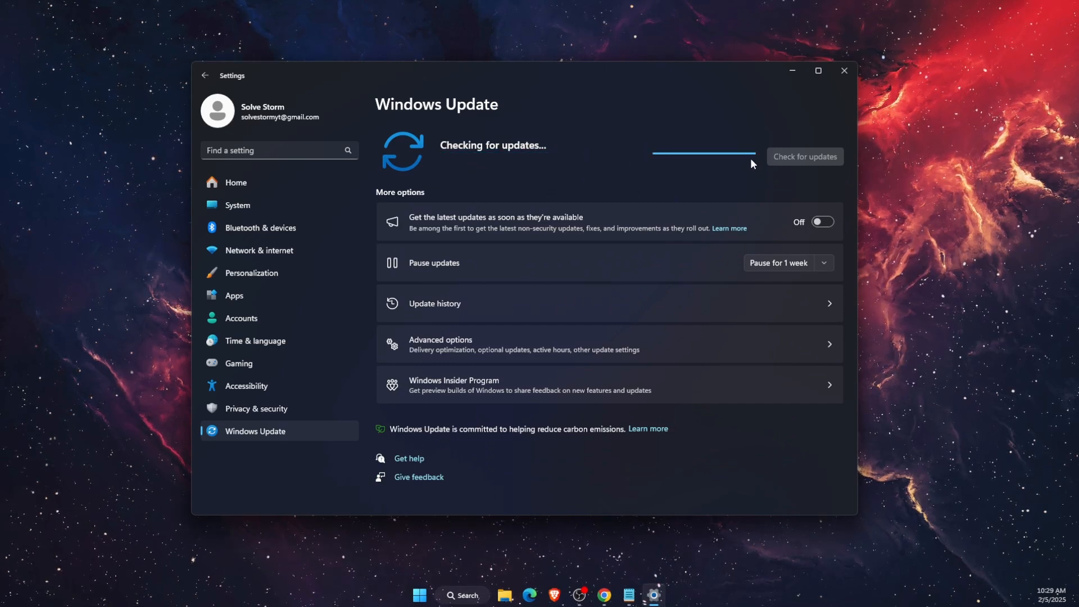